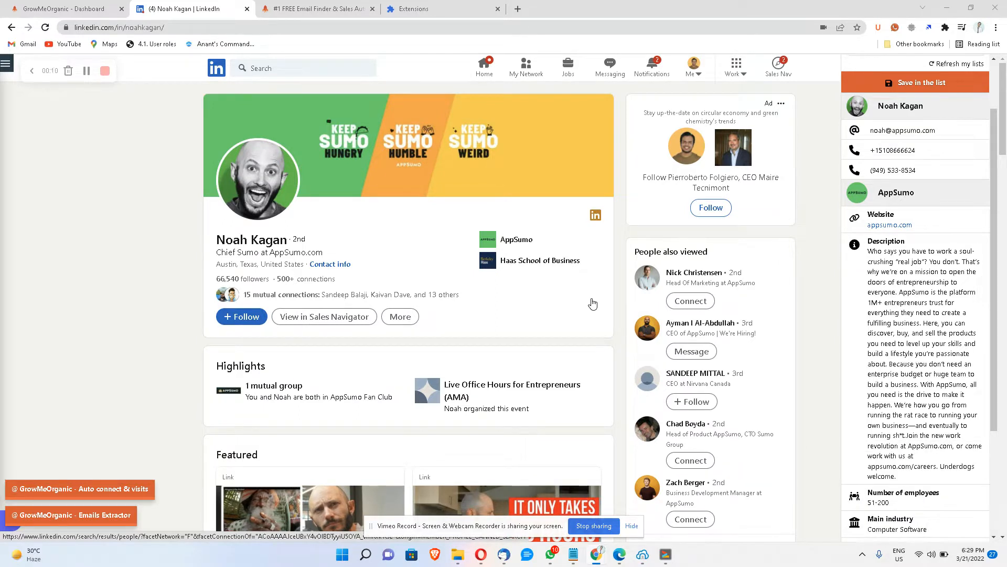
pyautogui.moveTo(680, 281)
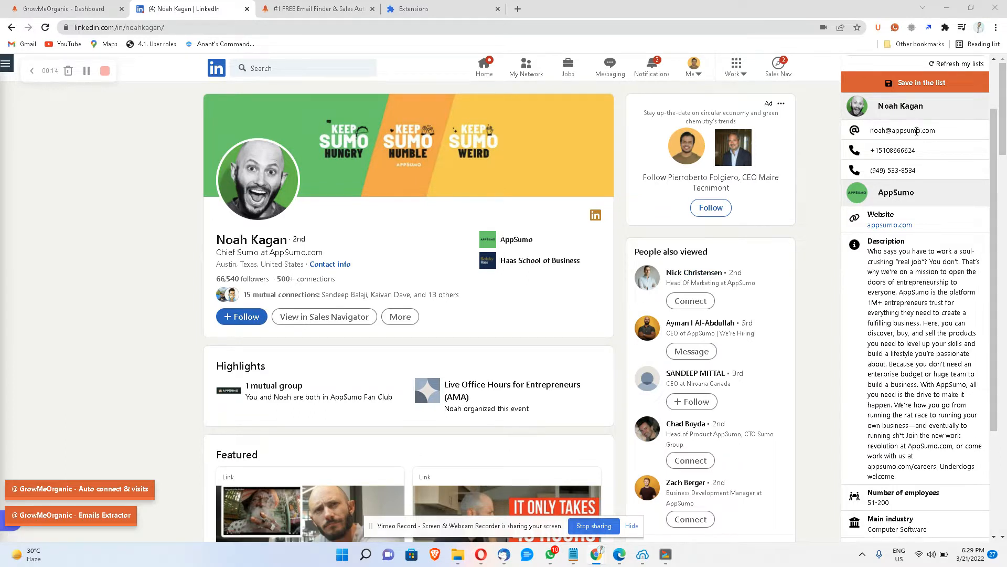
# - Show the growmeorganic.com home page with its intro video and 'Try GrowMeOrganic for FREE' form
pyautogui.doubleClick(892, 150)
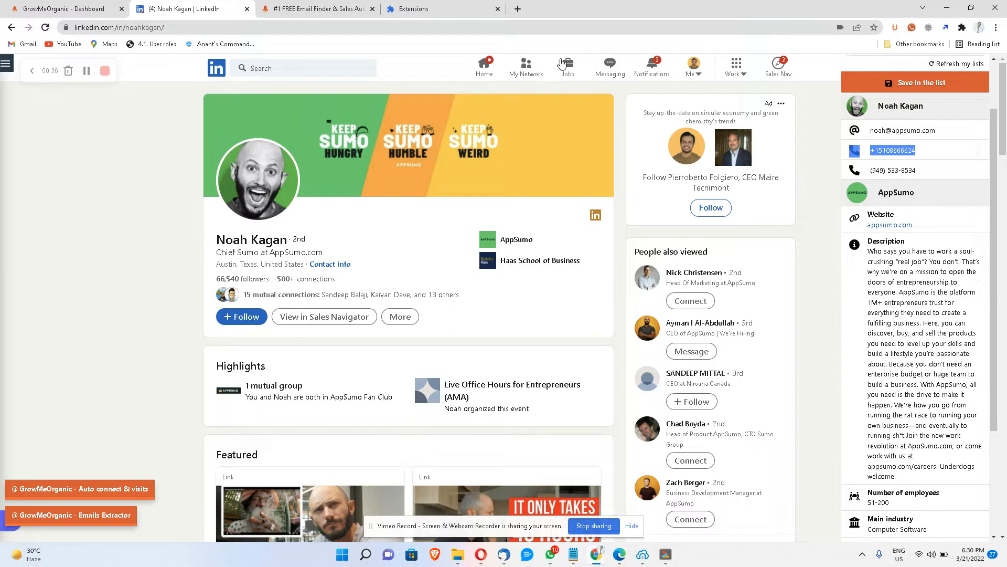
pyautogui.click(315, 8)
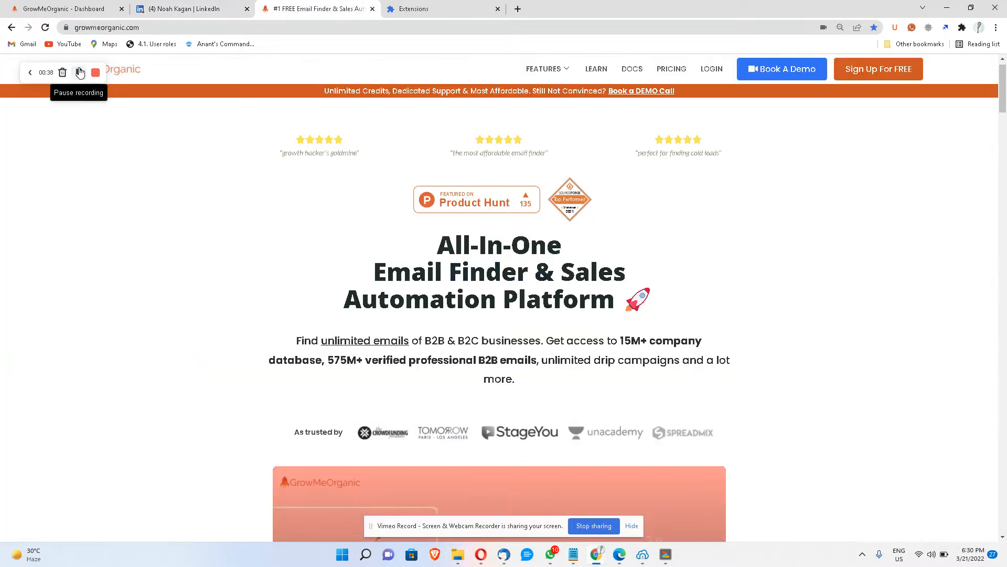
pyautogui.click(80, 72)
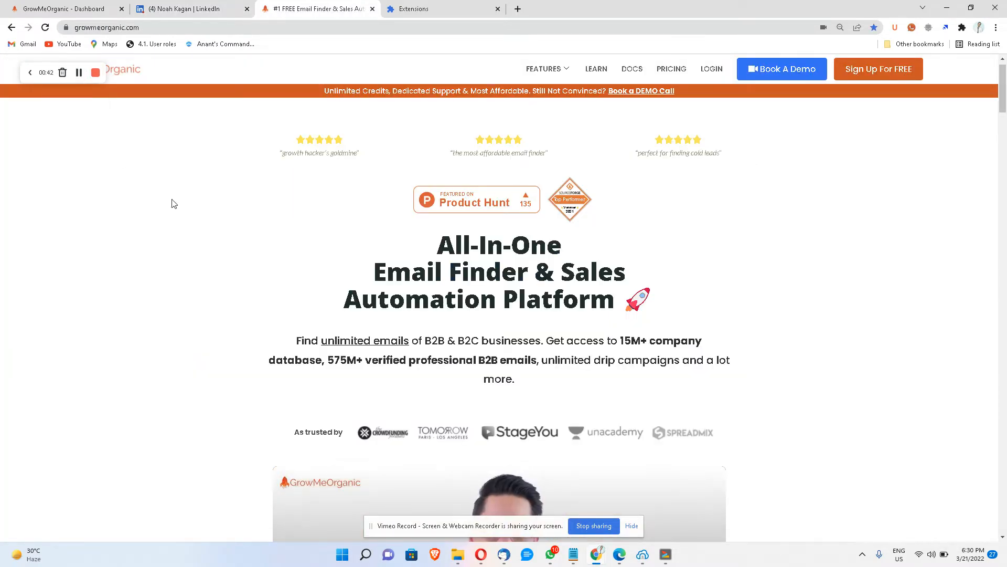
pyautogui.scroll(-3)
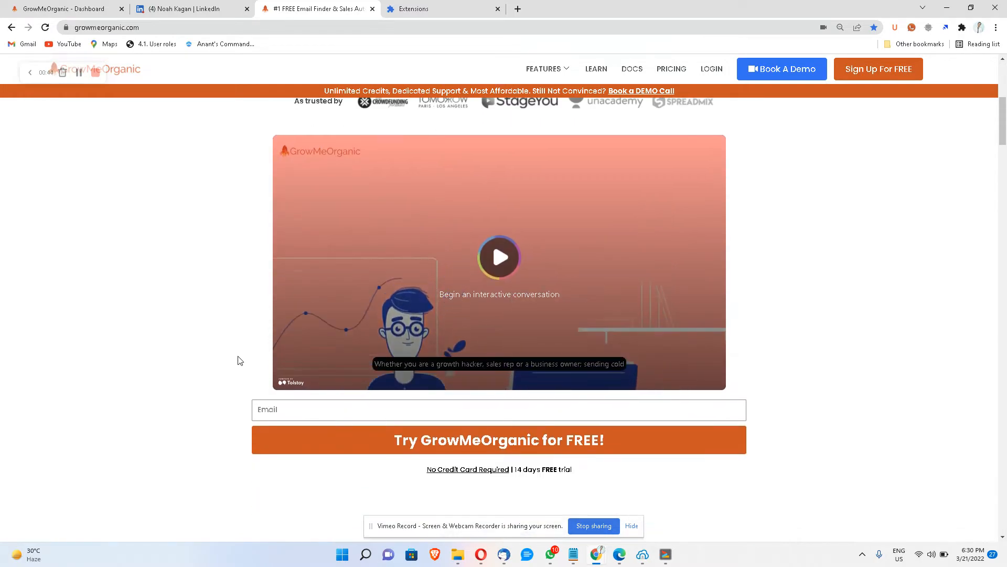
pyautogui.click(498, 409)
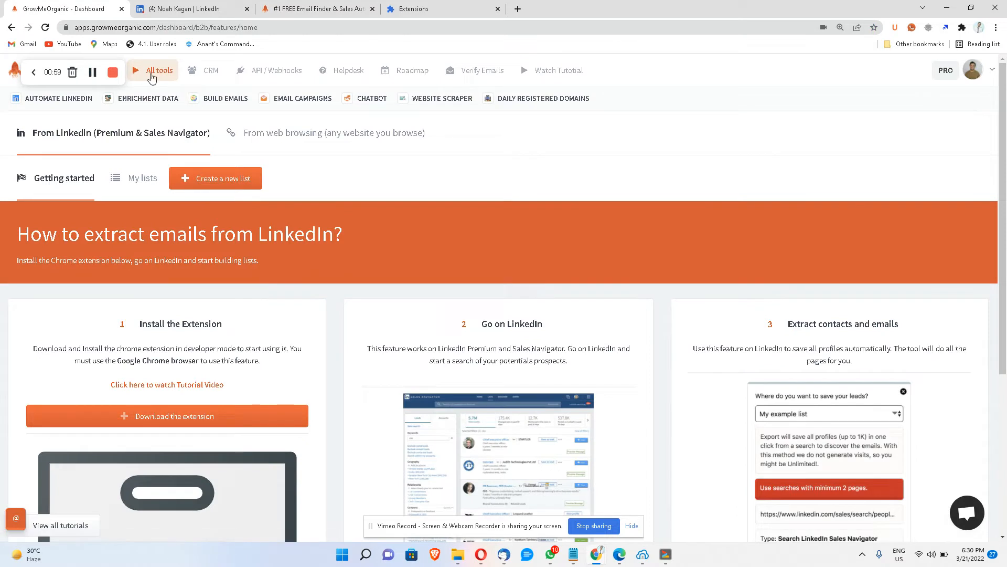
# - From All tools, enter the Automate LinkedIn tool and dismiss its tutorial video popup
pyautogui.click(160, 70)
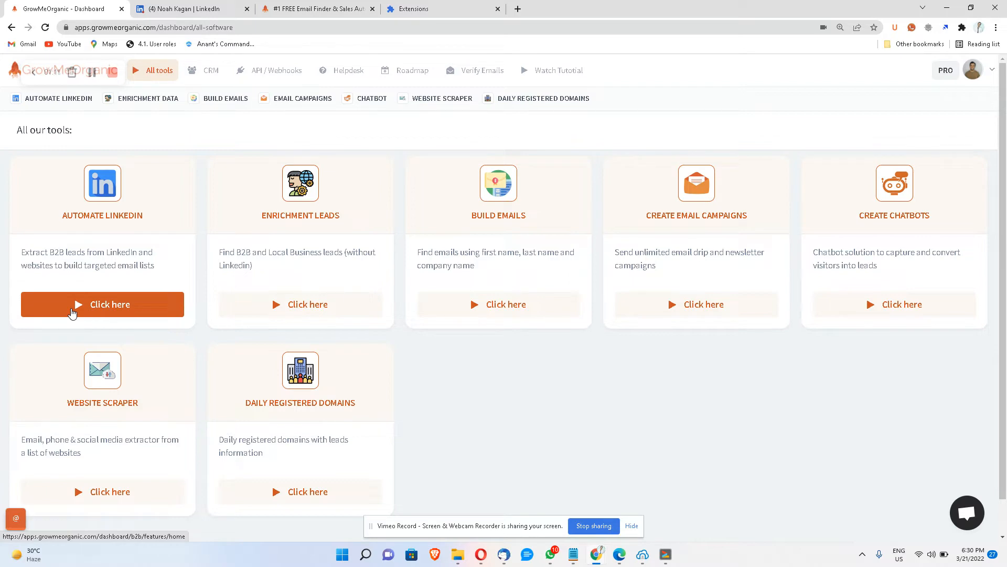
pyautogui.click(101, 304)
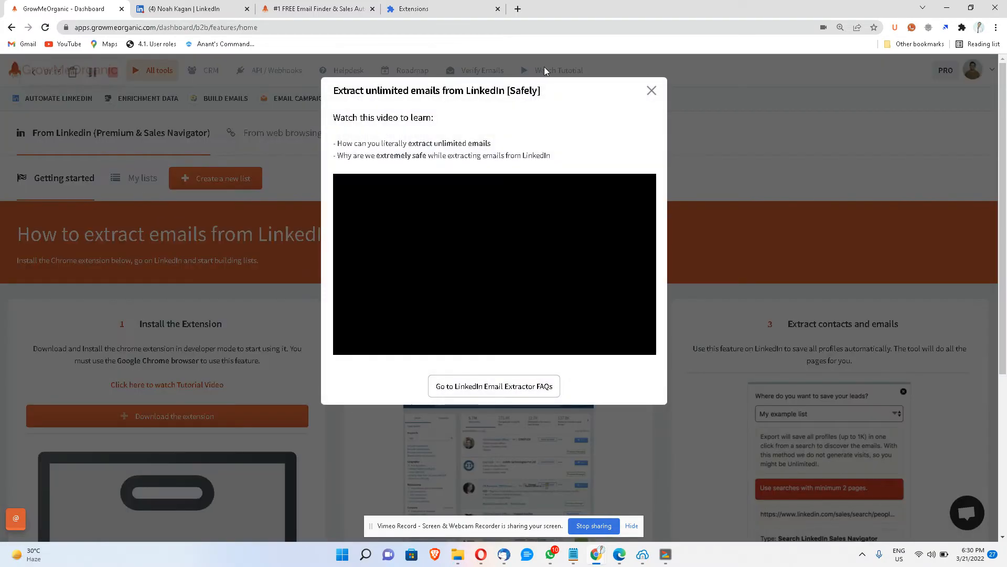
pyautogui.click(651, 91)
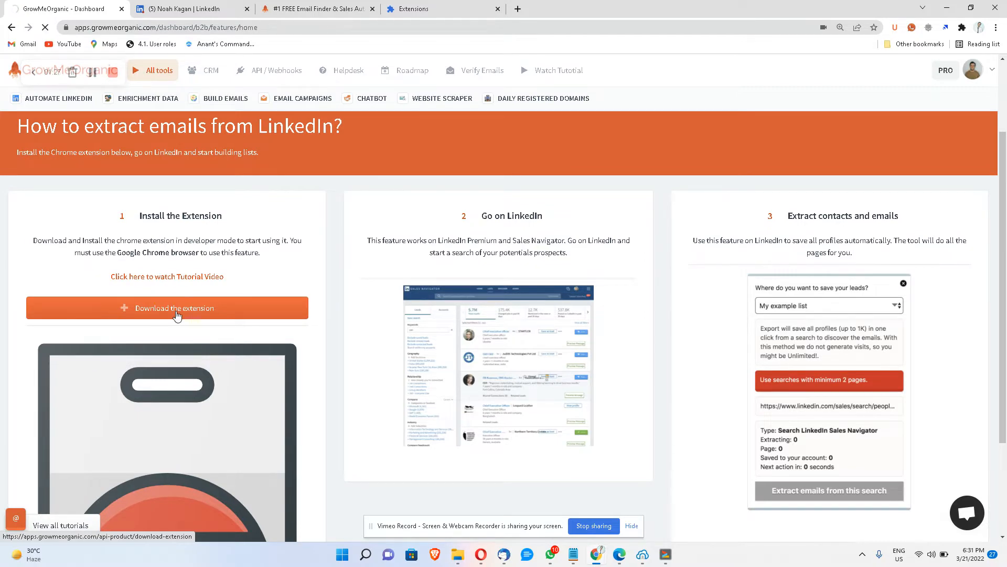
# - Save the GrowMeOrganic extension zip to Downloads and show it in its folder
pyautogui.click(177, 308)
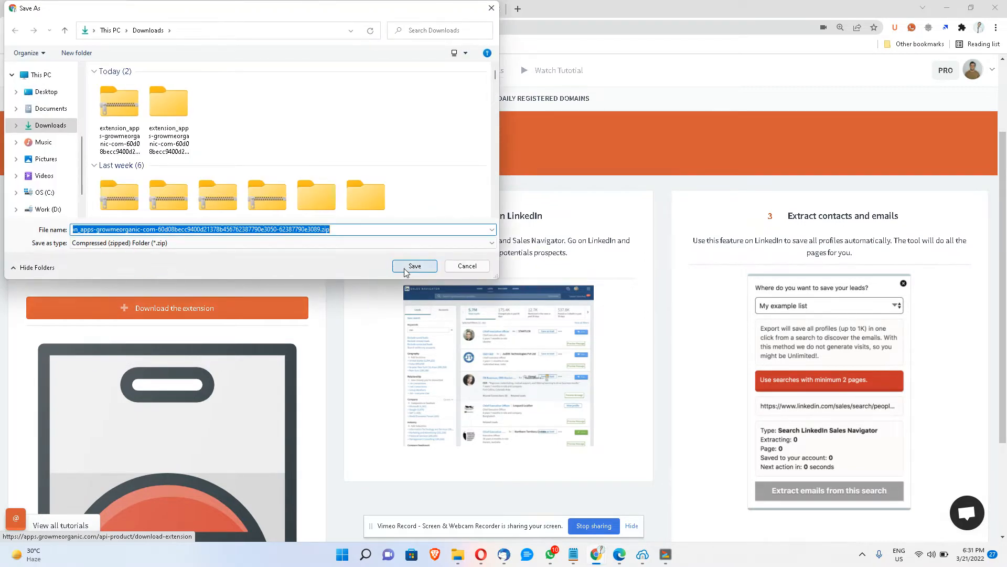
pyautogui.click(415, 266)
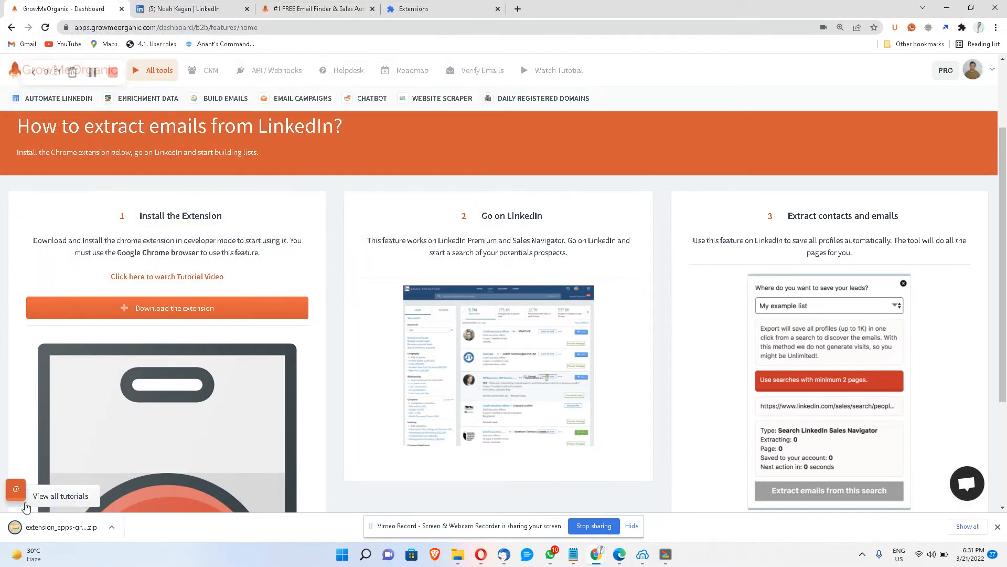
pyautogui.click(113, 527)
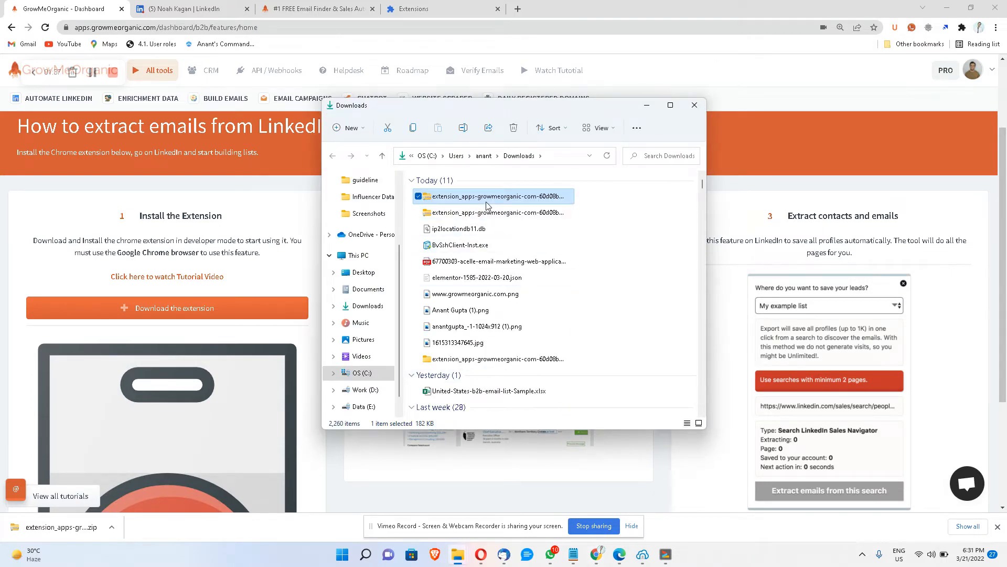
# - Extract All from the extension zip and enter the extracted folder with manifest.json and content.js
pyautogui.rightClick(494, 197)
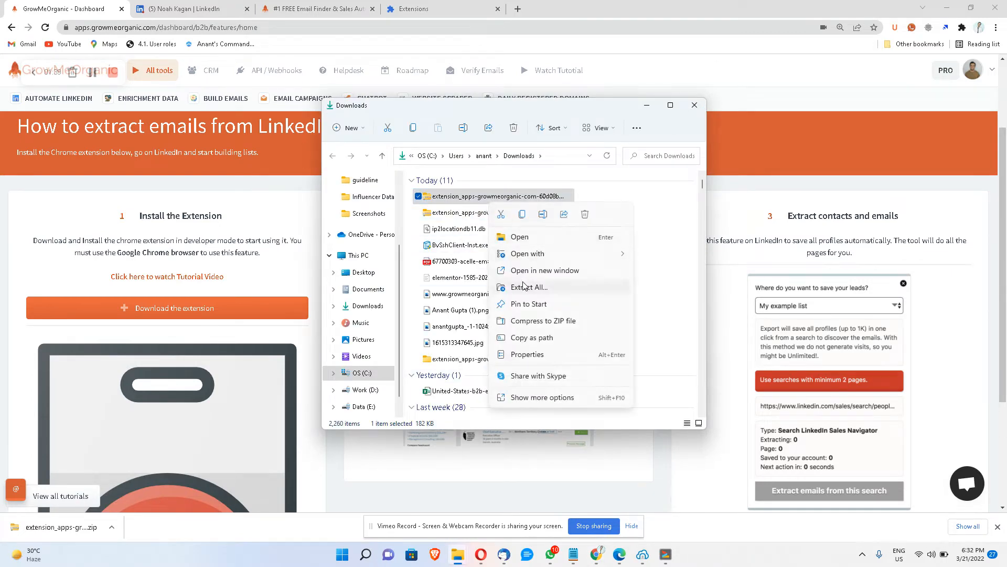
pyautogui.click(528, 288)
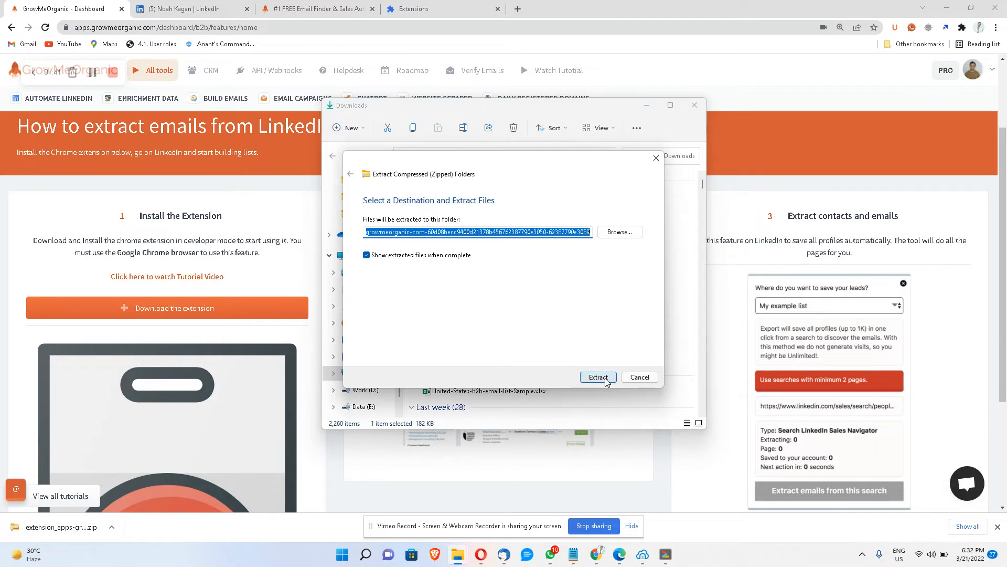
pyautogui.click(597, 377)
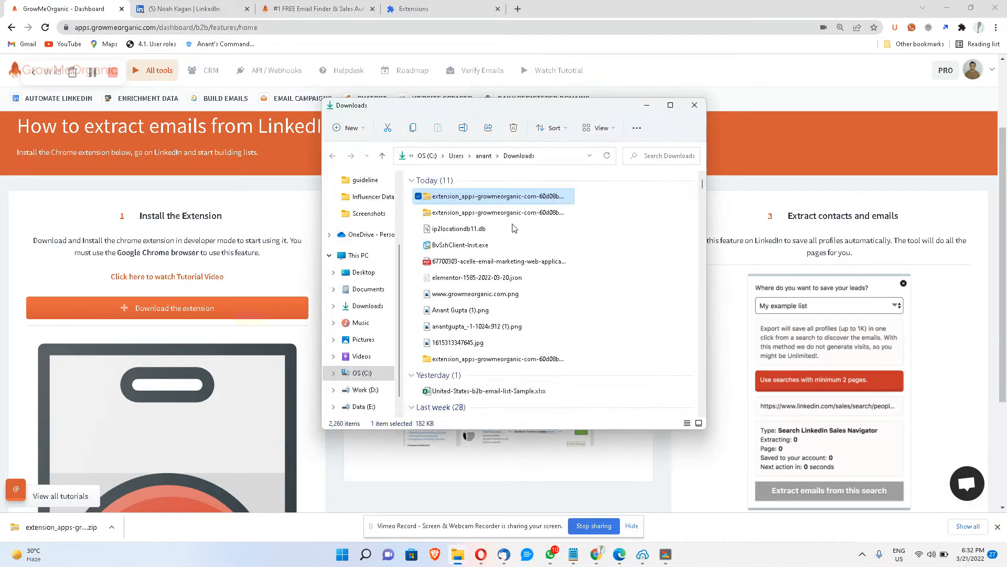
pyautogui.doubleClick(493, 196)
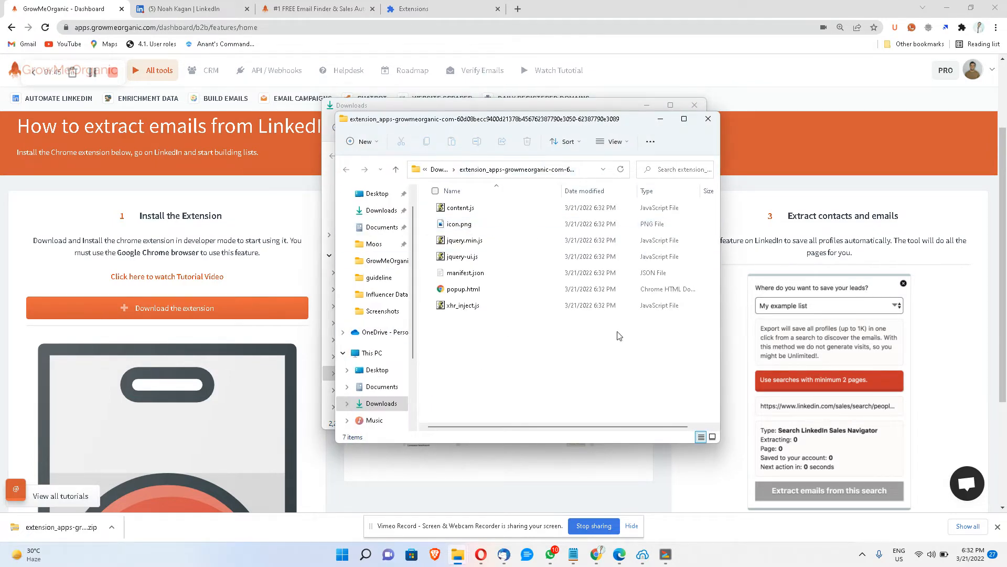
pyautogui.moveTo(296, 307)
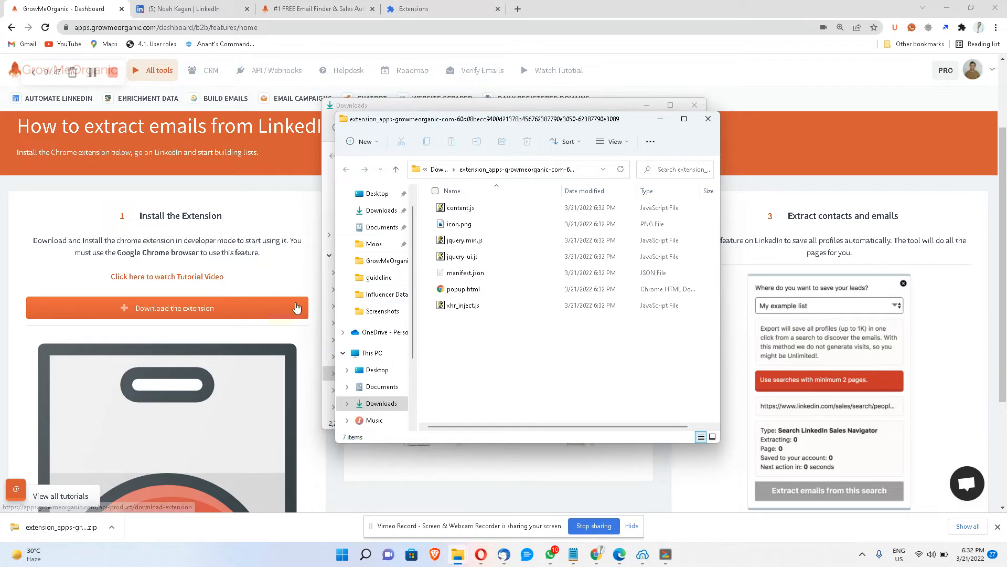
pyautogui.moveTo(811, 70)
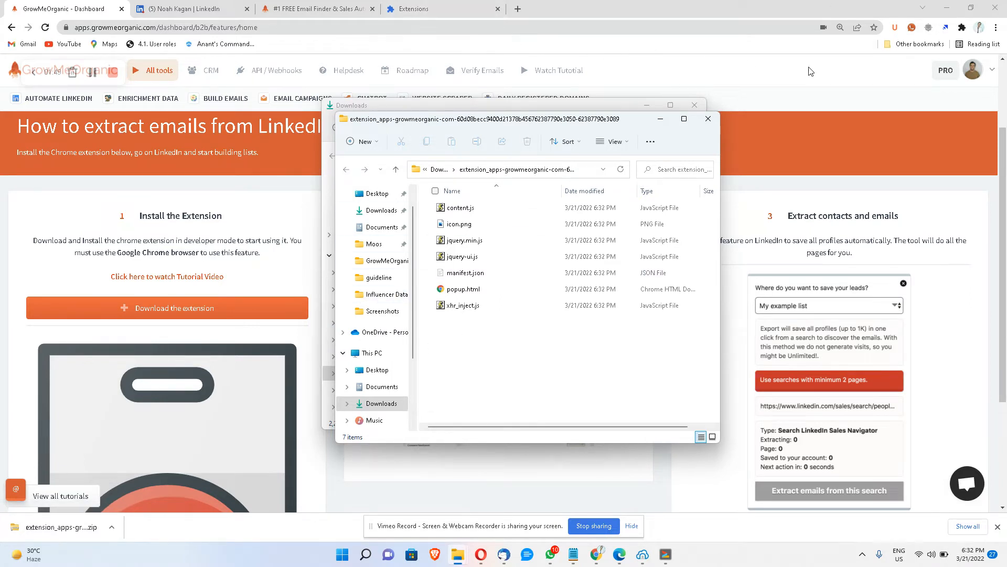
# - Load the extracted folder as an unpacked extension with Developer mode on, then return to LinkedIn
pyautogui.click(963, 27)
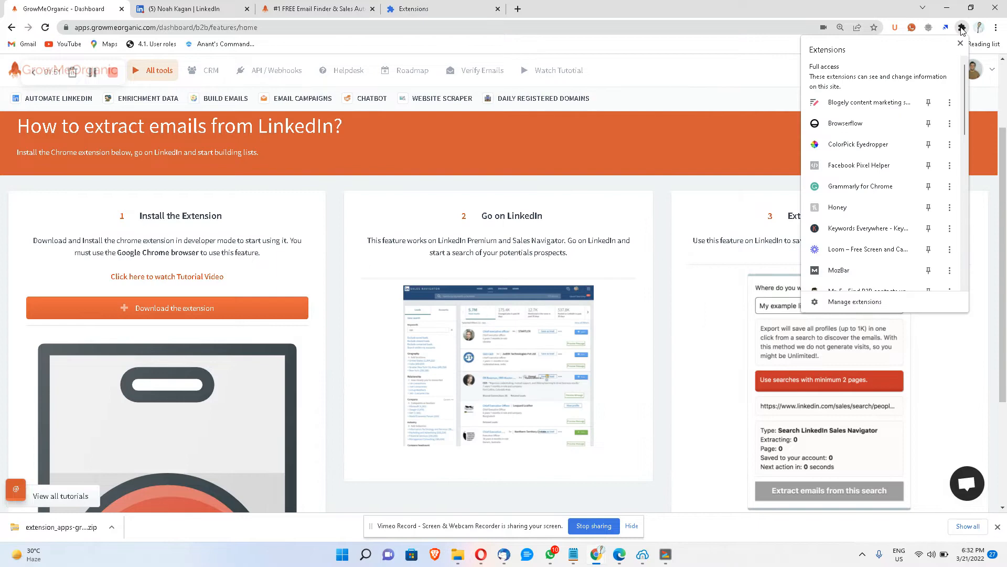
pyautogui.moveTo(858, 270)
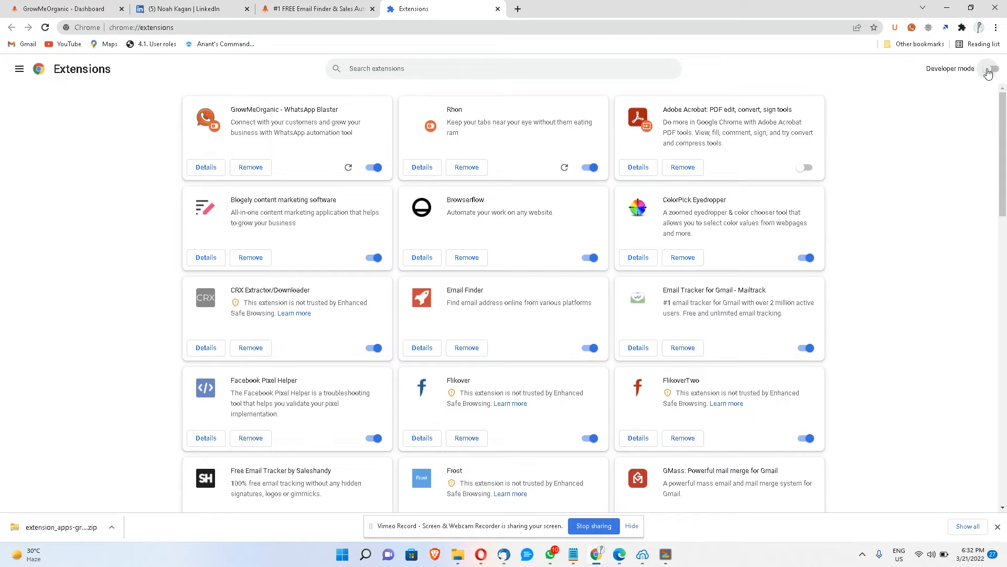
pyautogui.click(989, 69)
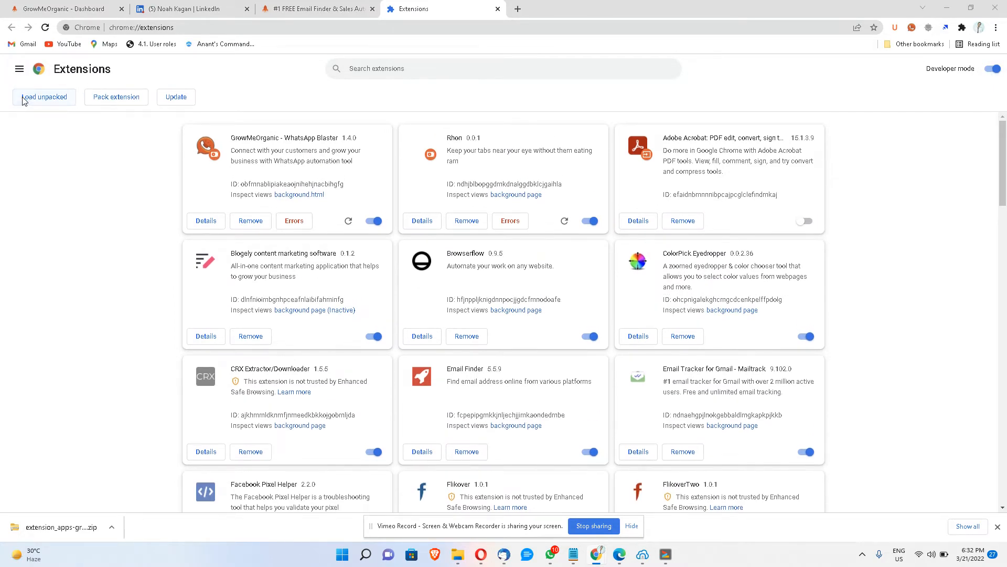
pyautogui.click(44, 97)
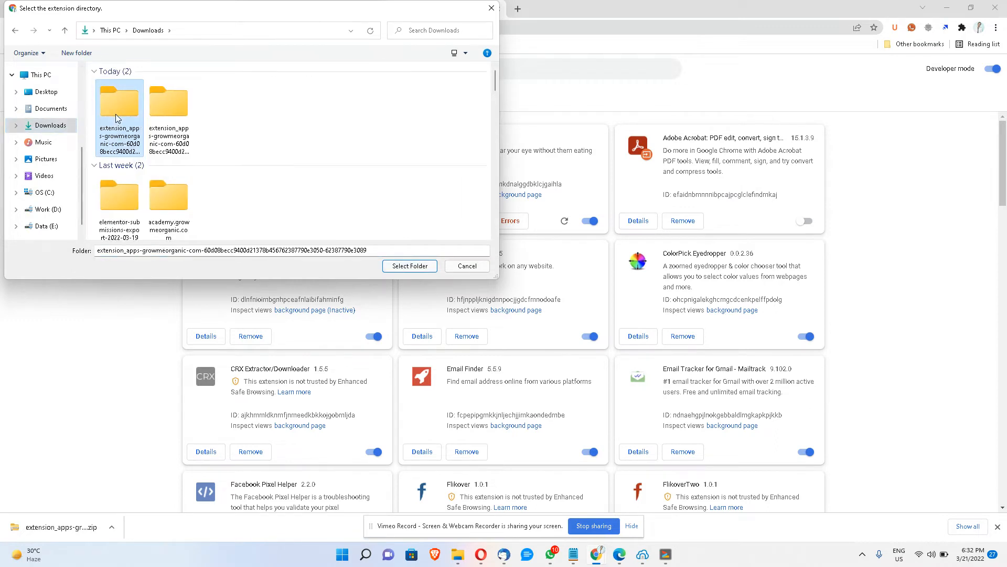
pyautogui.click(409, 266)
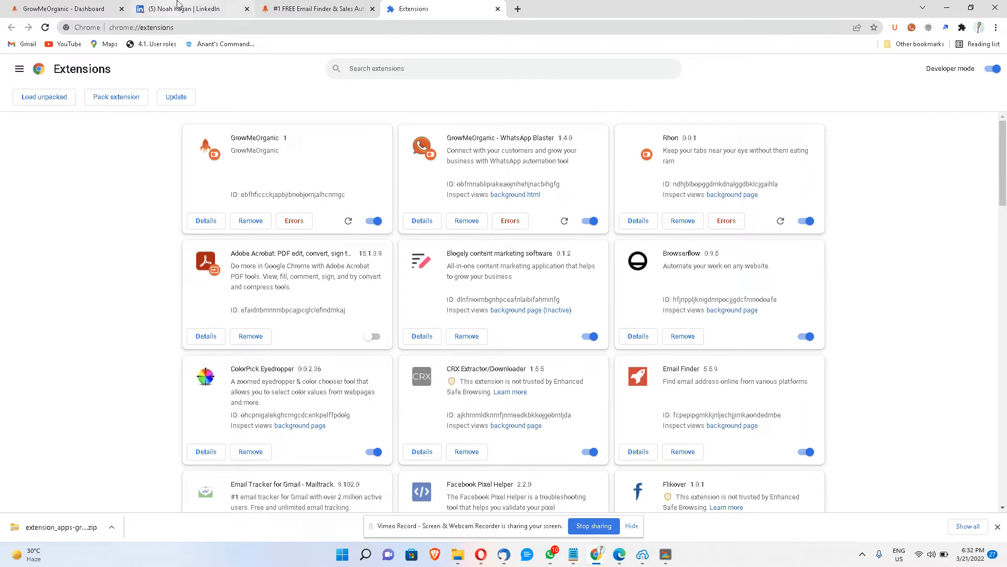
pyautogui.click(194, 8)
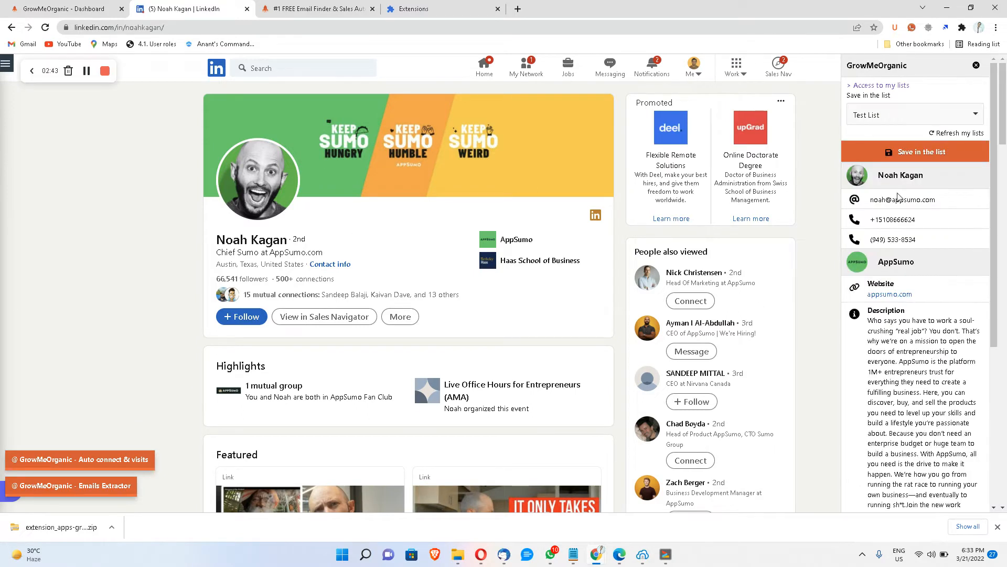
# - Review the GrowMeOrganic sidebar saving to Test List, then return to the GrowMeOrganic dashboard
pyautogui.doubleClick(878, 200)
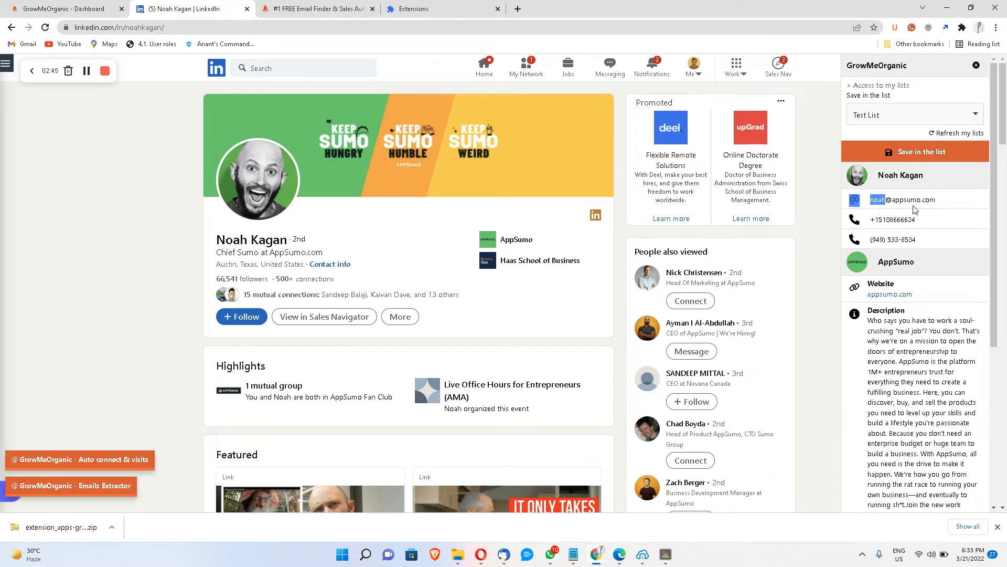
pyautogui.scroll(-3)
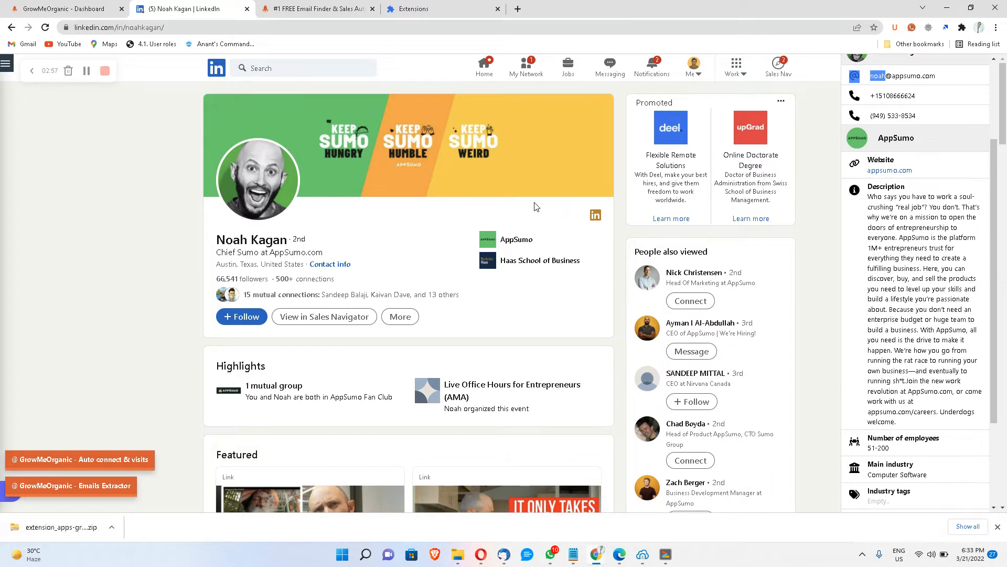
pyautogui.click(61, 9)
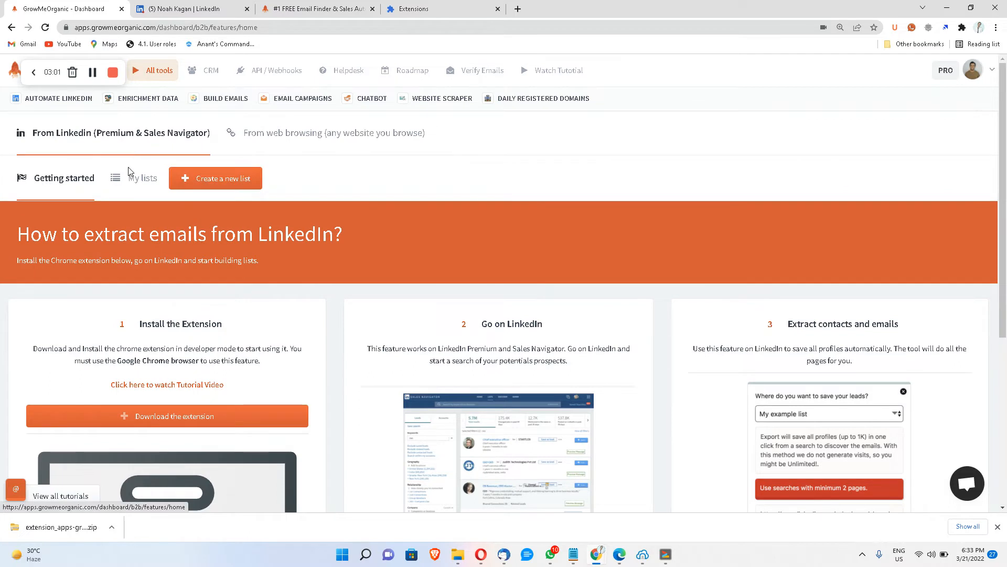
# - In My lists, show the lists inside Test Folder, then check the LinkedIn profile
pyautogui.click(141, 178)
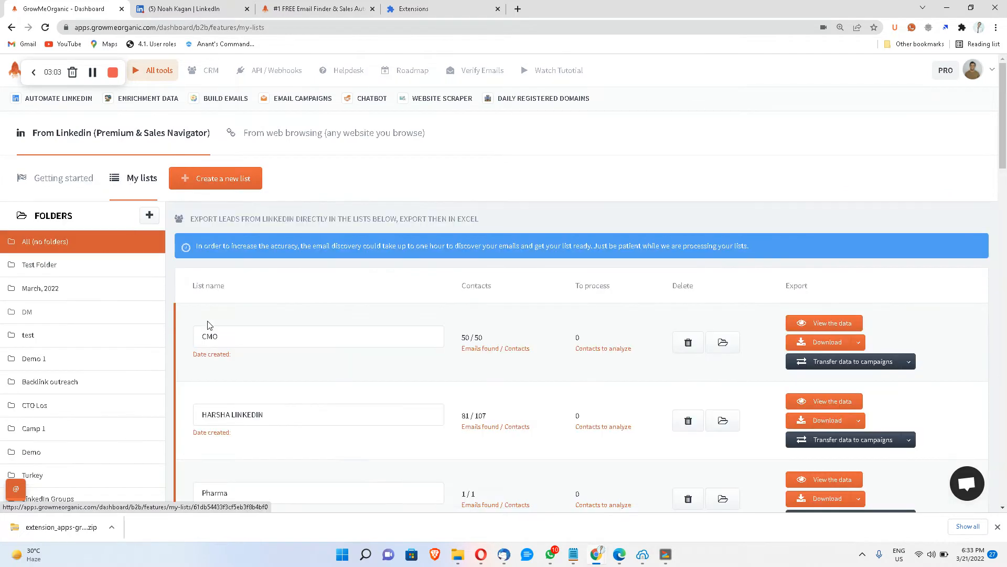
pyautogui.click(39, 264)
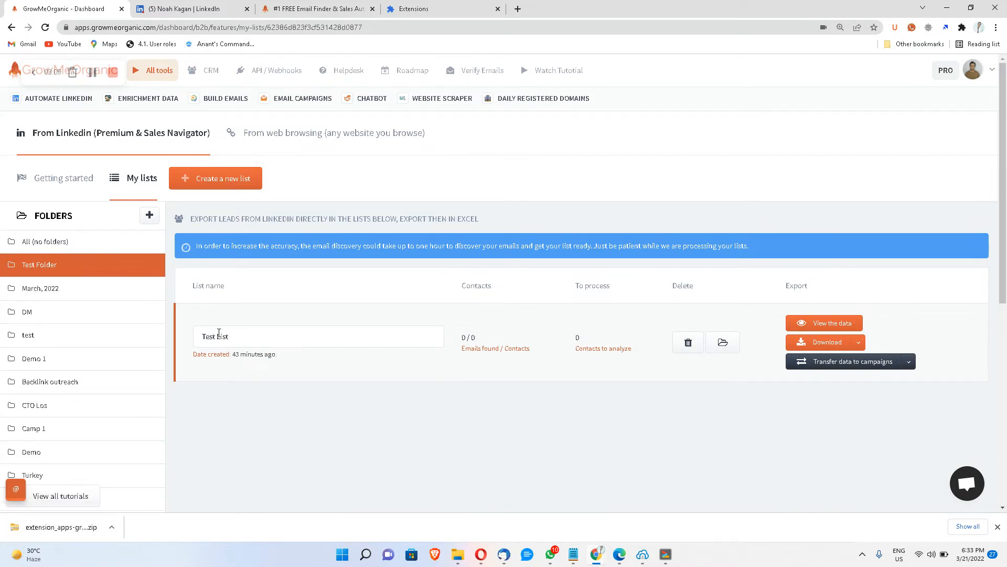
pyautogui.doubleClick(223, 336)
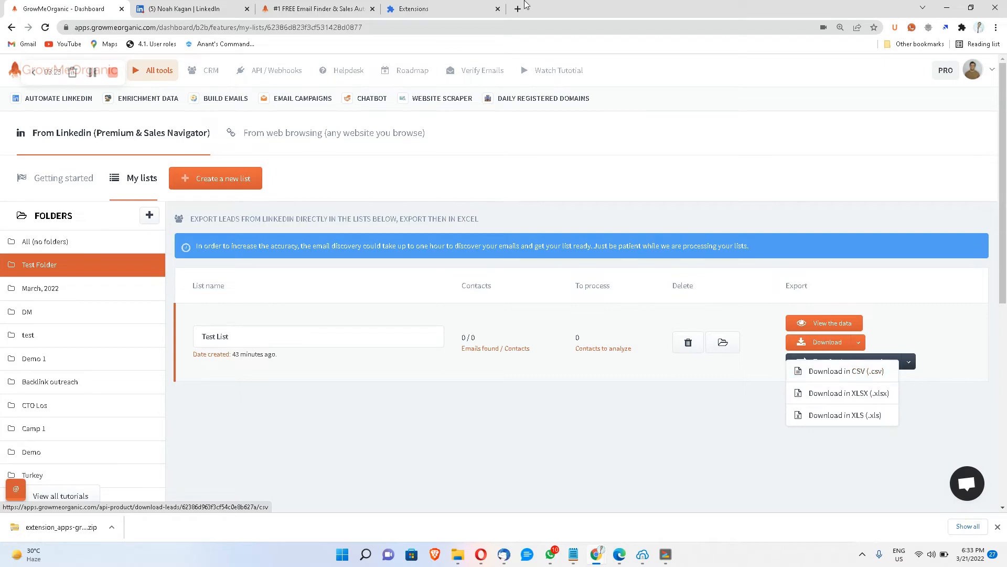
pyautogui.click(187, 9)
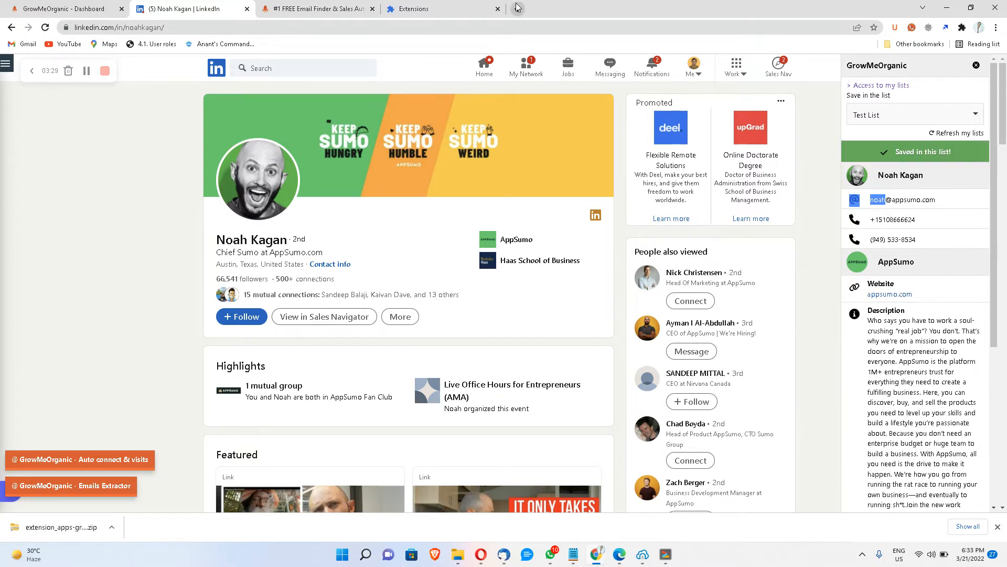
pyautogui.click(61, 9)
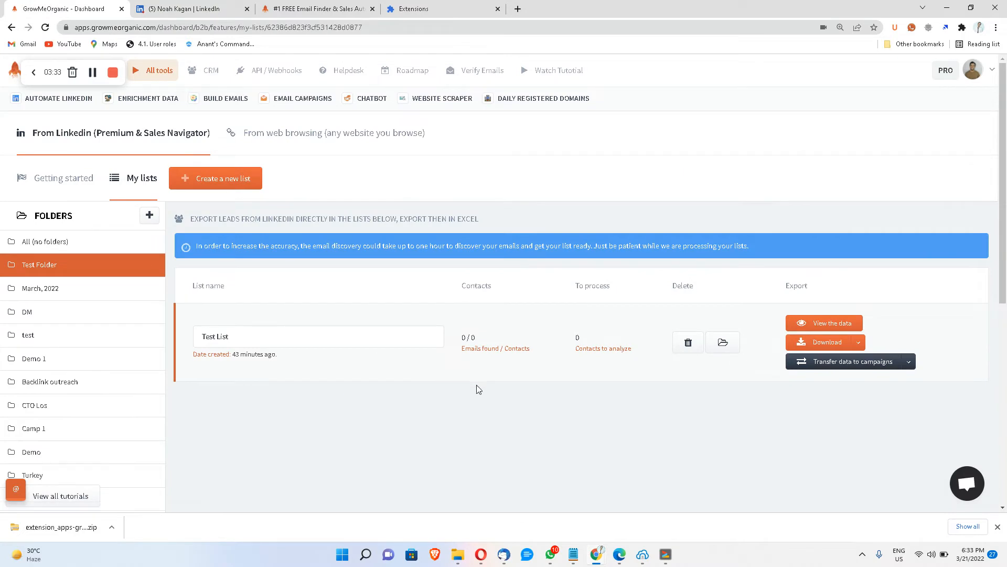
pyautogui.click(829, 323)
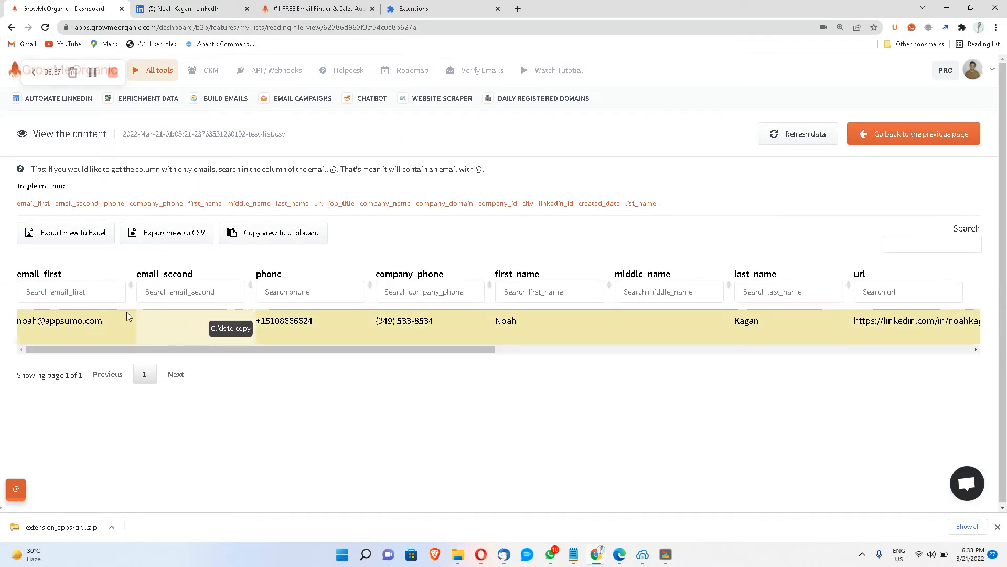
pyautogui.moveTo(441, 336)
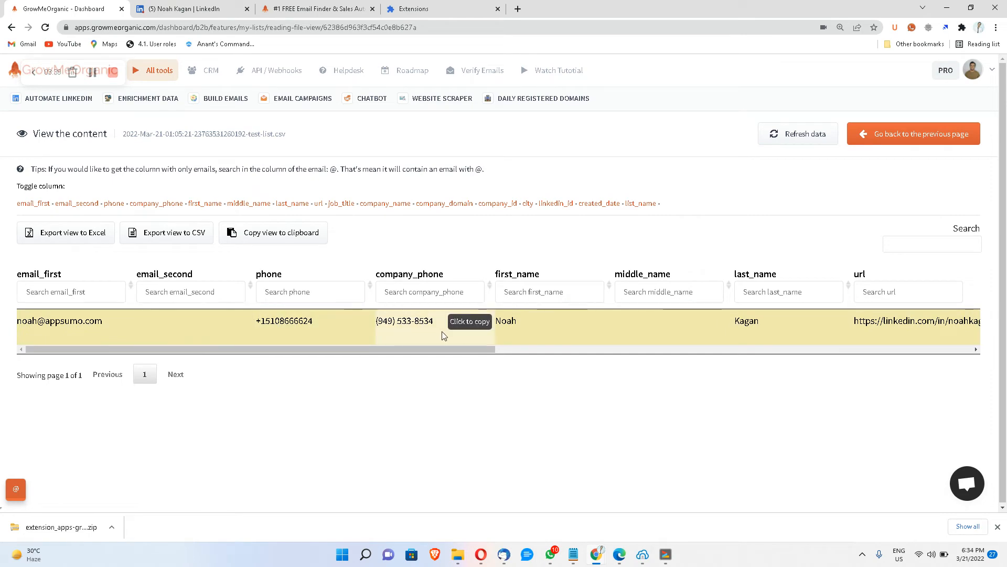
pyautogui.hscroll(3)
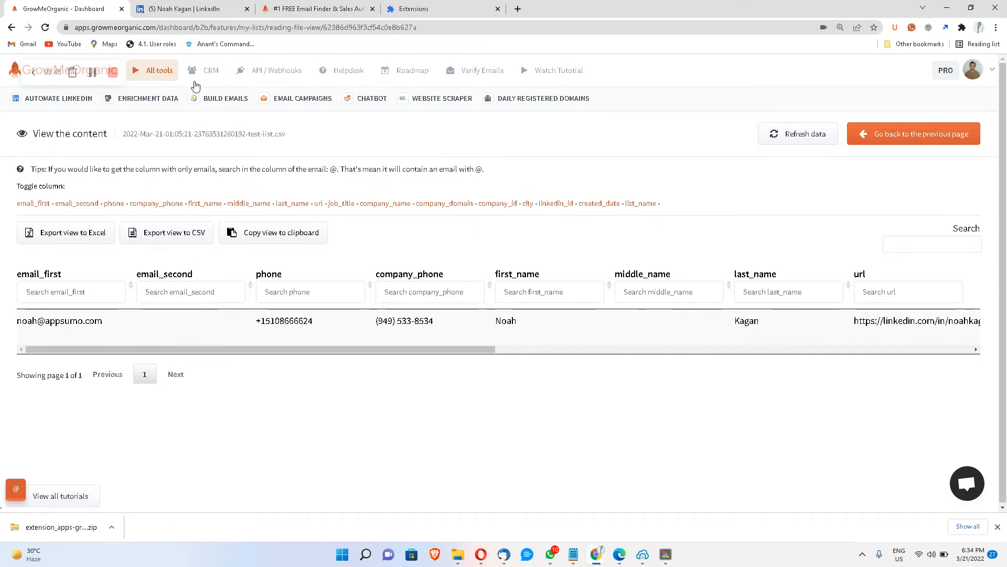
# - Search LinkedIn for 'cmo' and show all people results
pyautogui.click(183, 8)
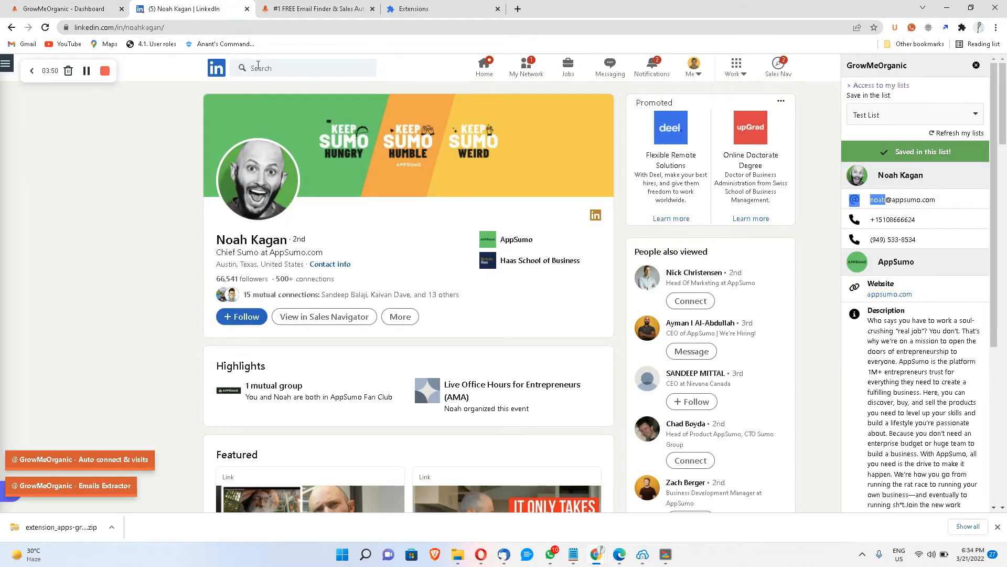
pyautogui.click(306, 67)
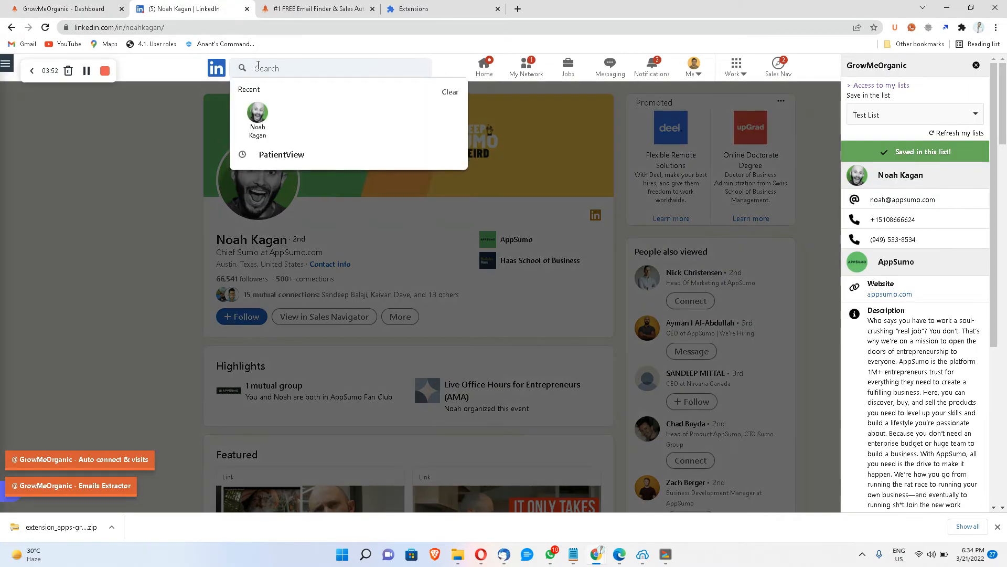
pyautogui.write('c')
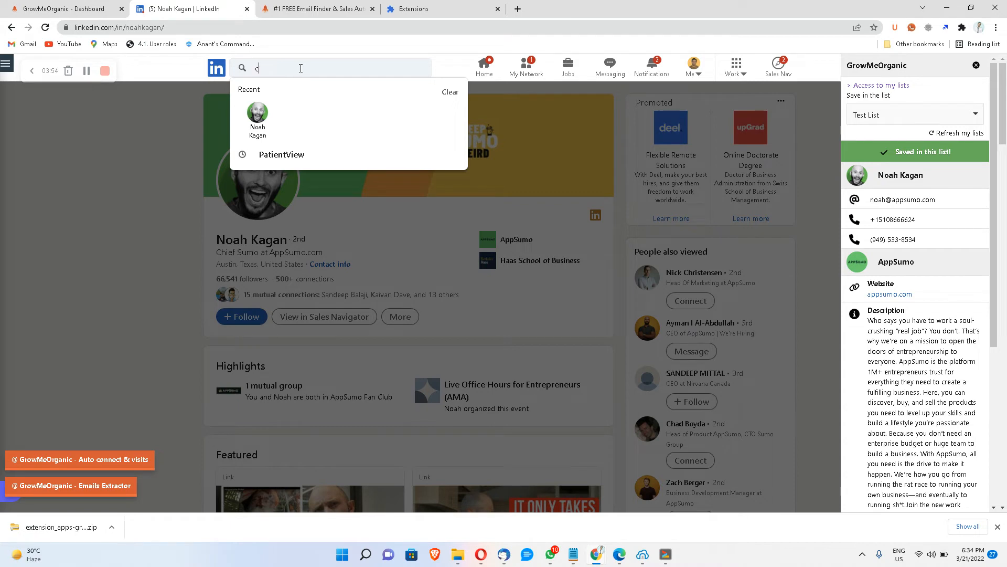
pyautogui.write('mo')
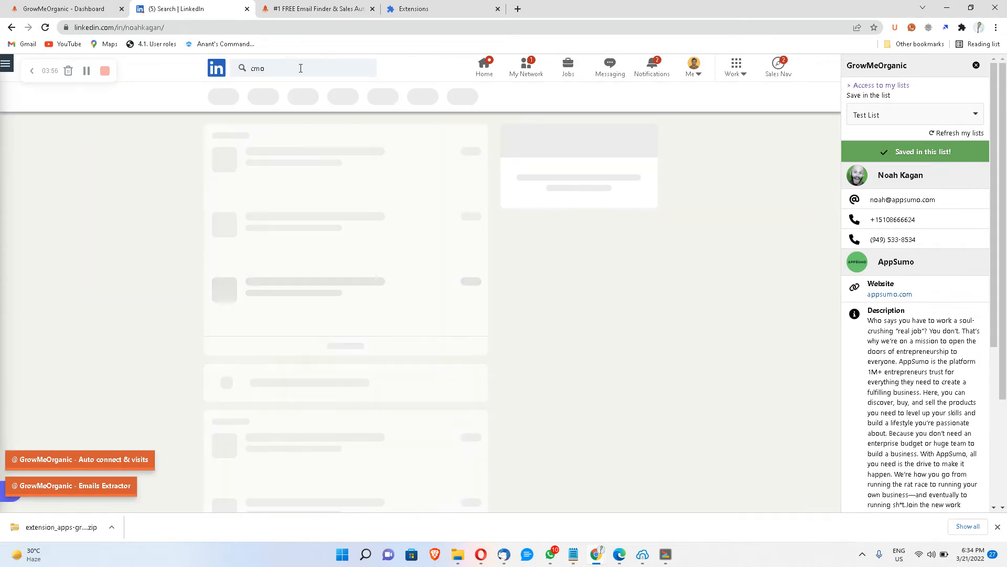
pyautogui.press('Enter')
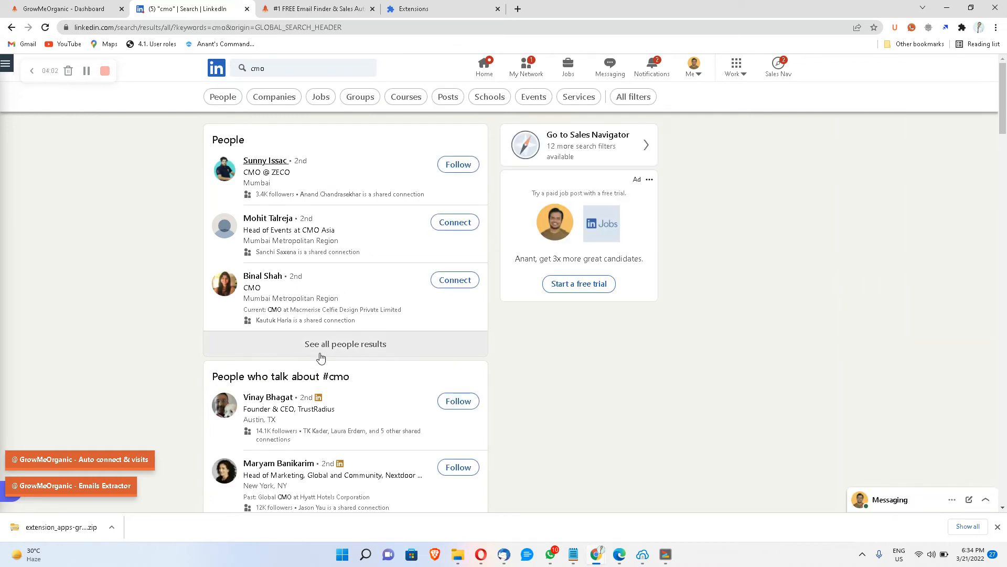
pyautogui.click(345, 345)
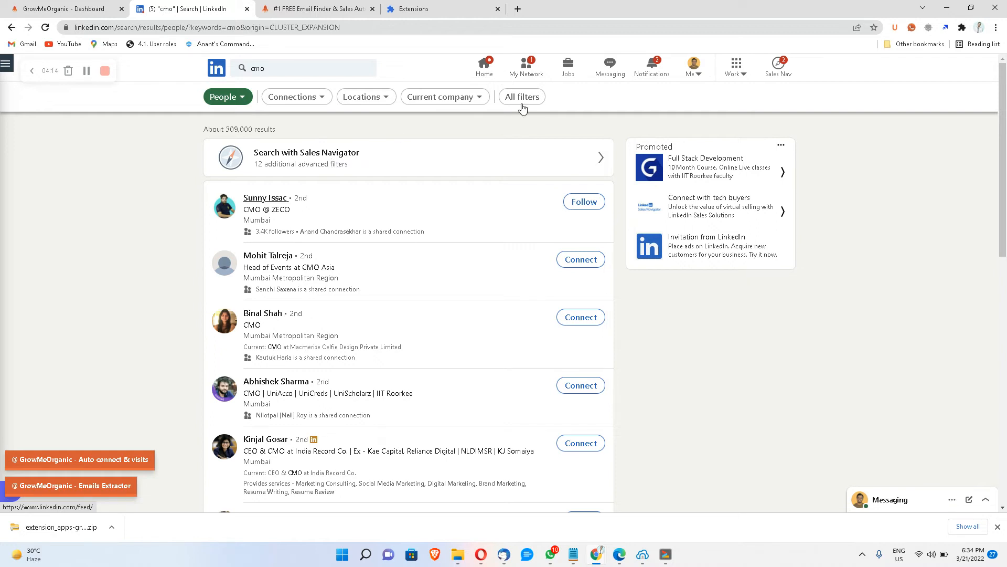
# - Filter the people results to United States and Computer Software via All filters
pyautogui.click(521, 96)
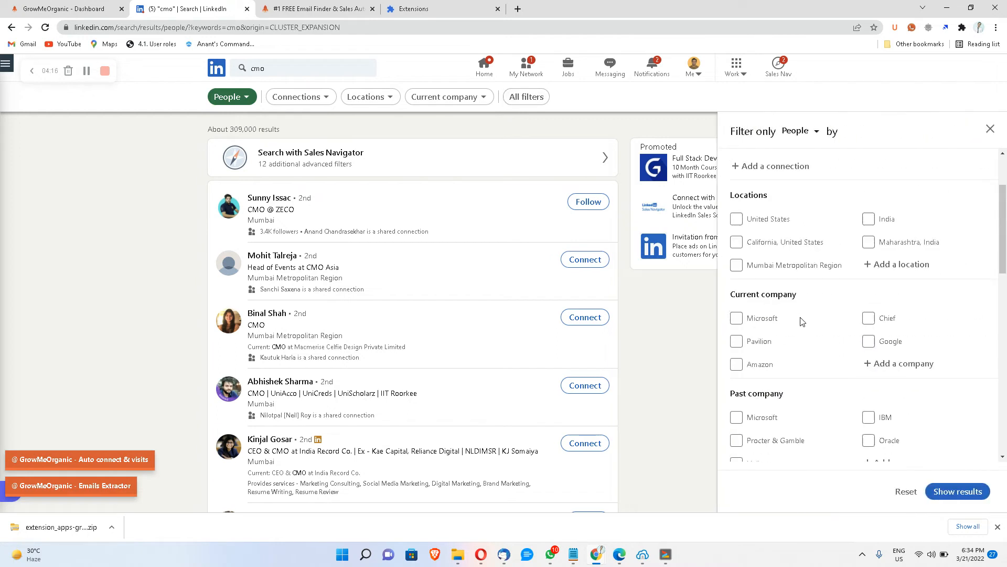
pyautogui.click(737, 218)
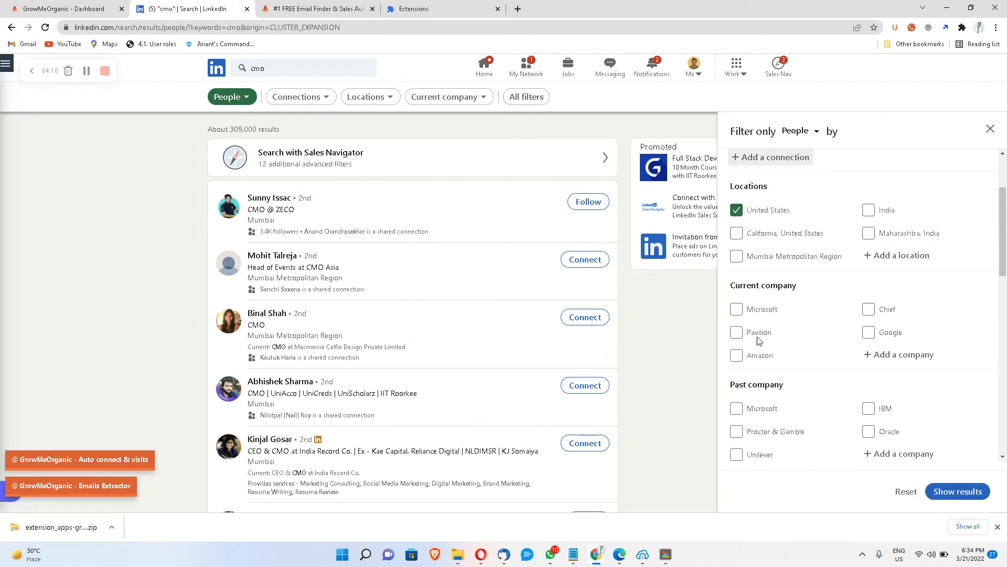
pyautogui.scroll(-3)
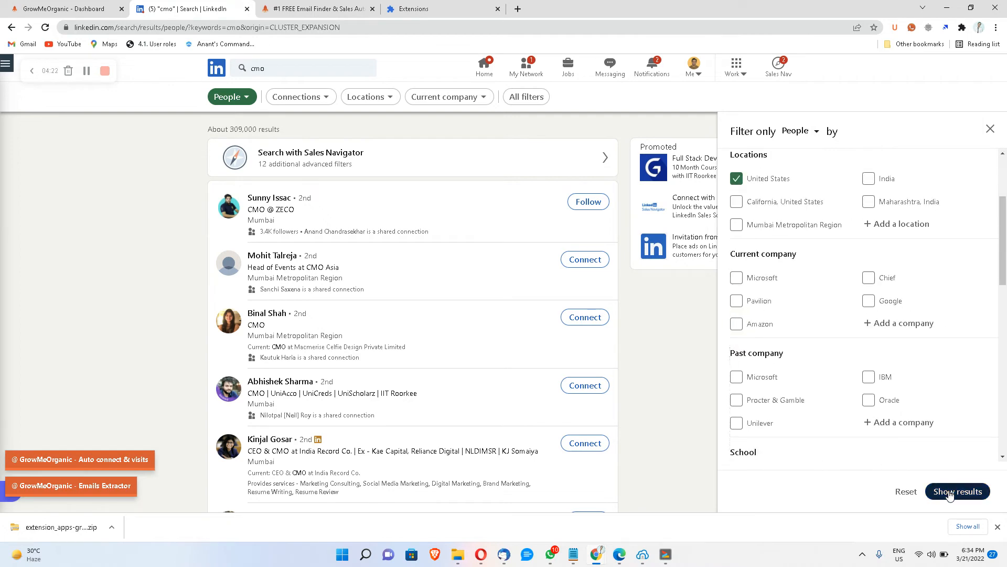
pyautogui.click(957, 491)
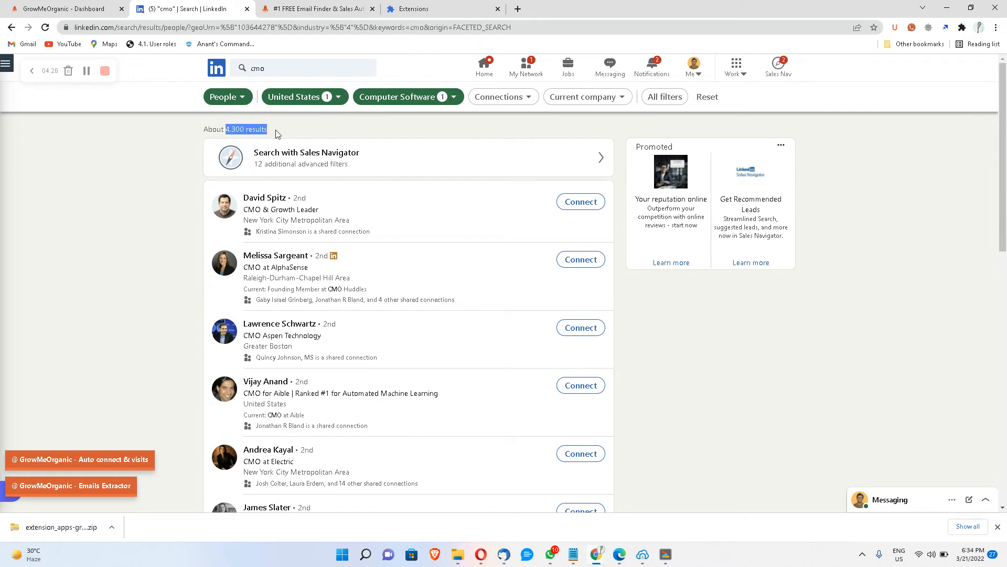
pyautogui.moveTo(93, 493)
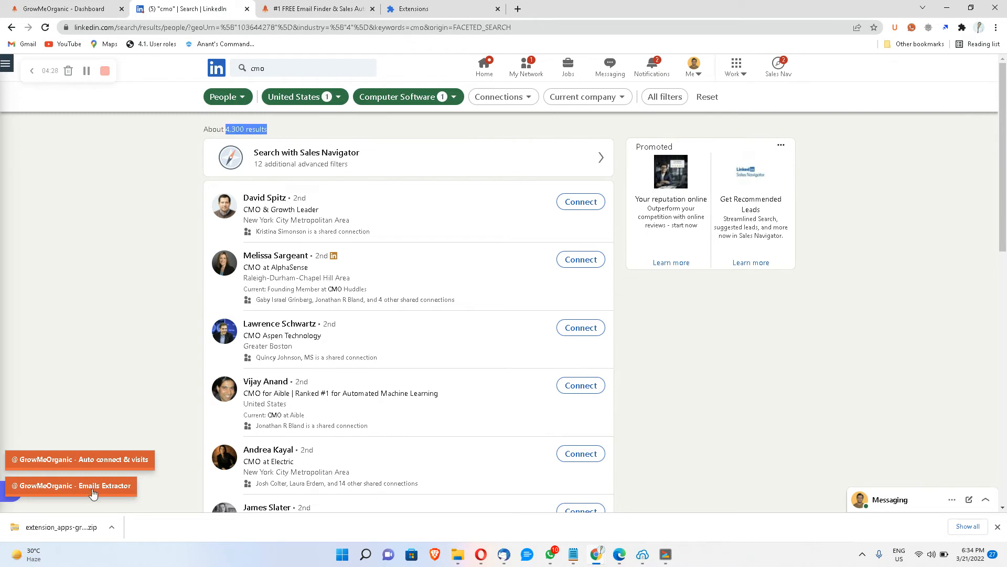
# - Run 'Extract emails from this search' into Test List and let it page through results
pyautogui.click(71, 485)
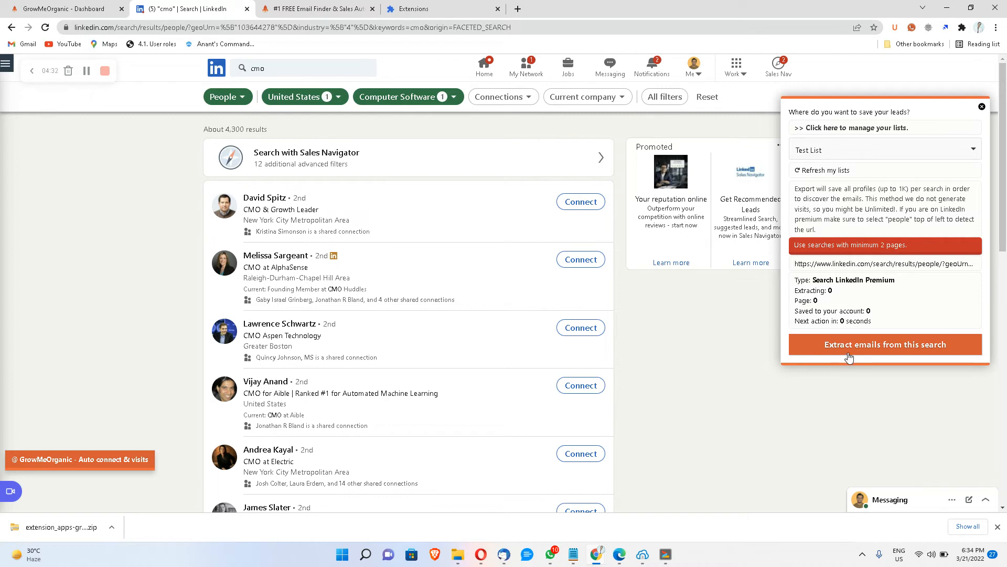
pyautogui.click(885, 344)
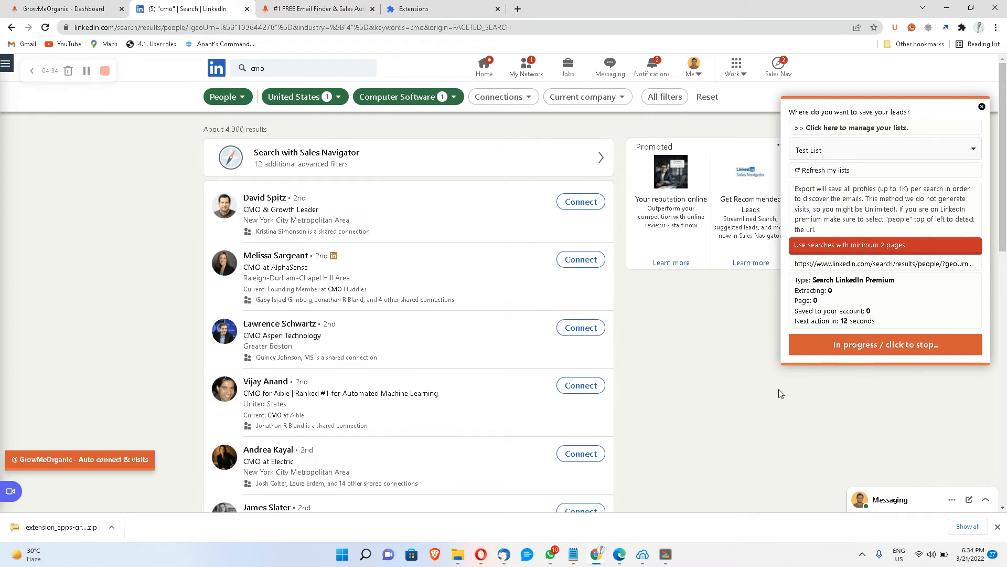
pyautogui.moveTo(654, 459)
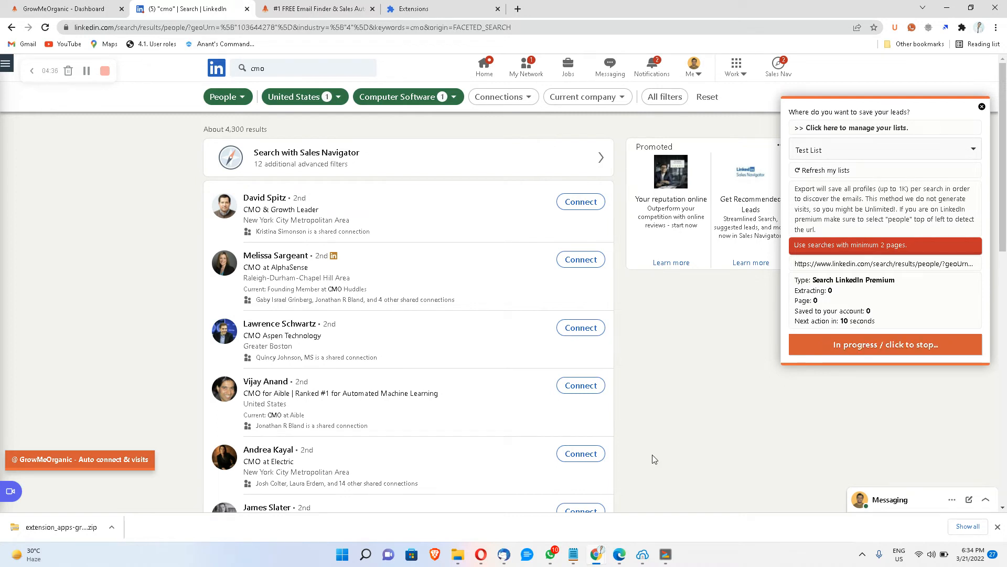
pyautogui.scroll(-3)
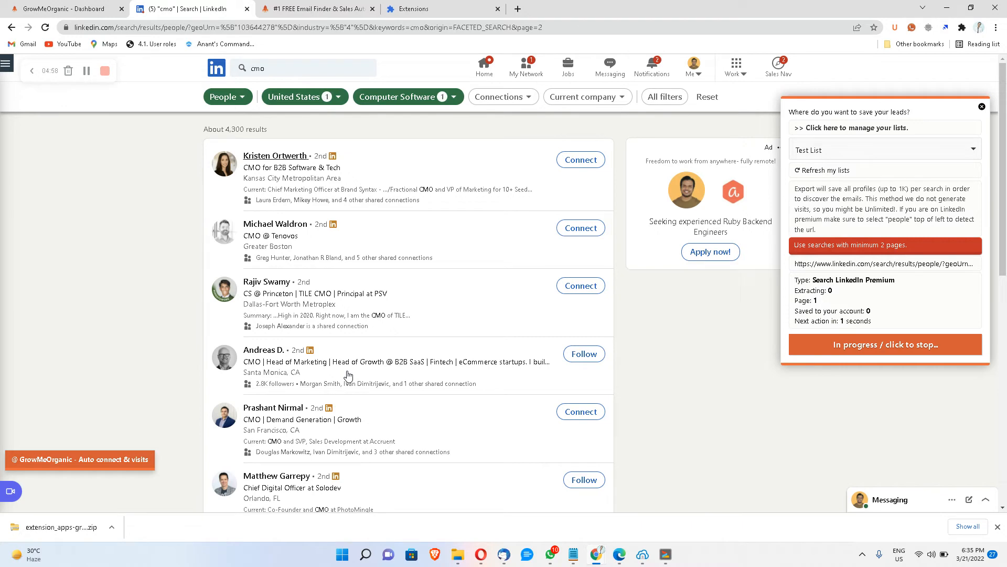
pyautogui.scroll(-3)
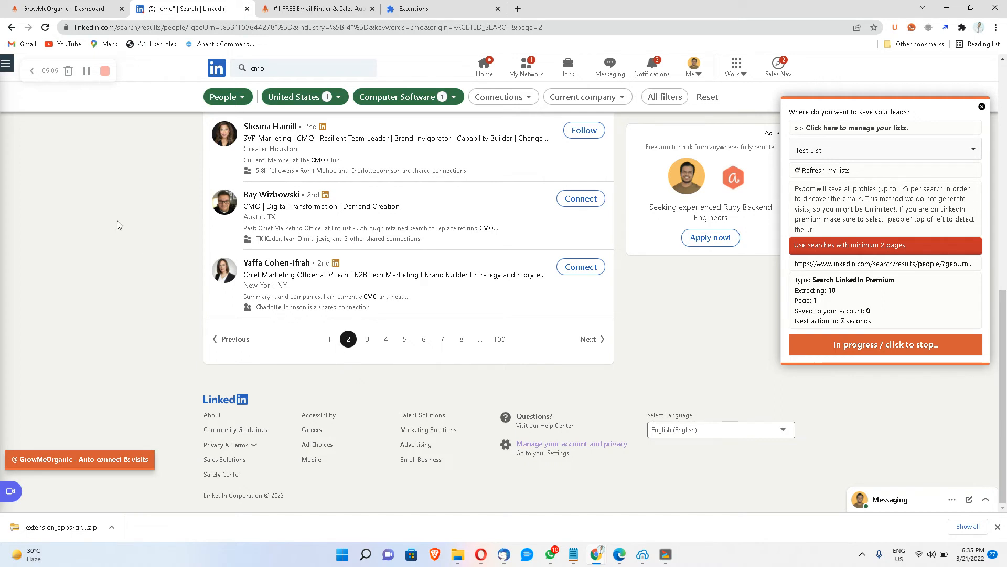
pyautogui.moveTo(78, 118)
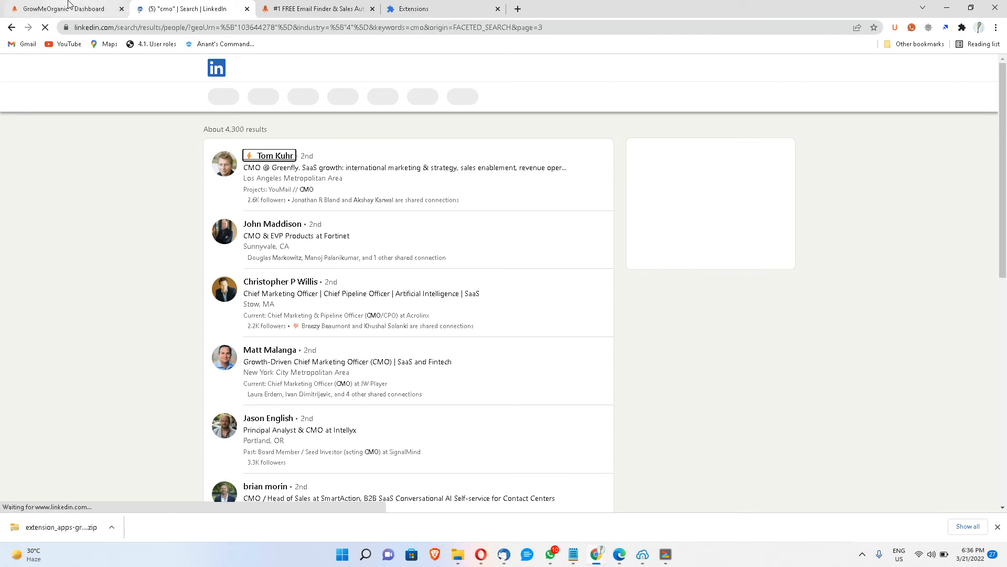
pyautogui.click(61, 8)
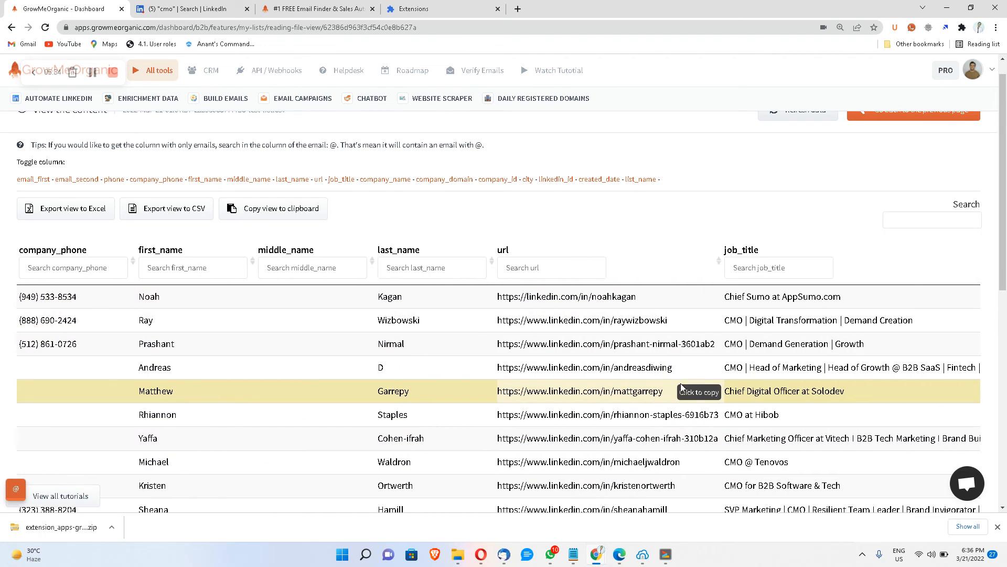
pyautogui.hscroll(3)
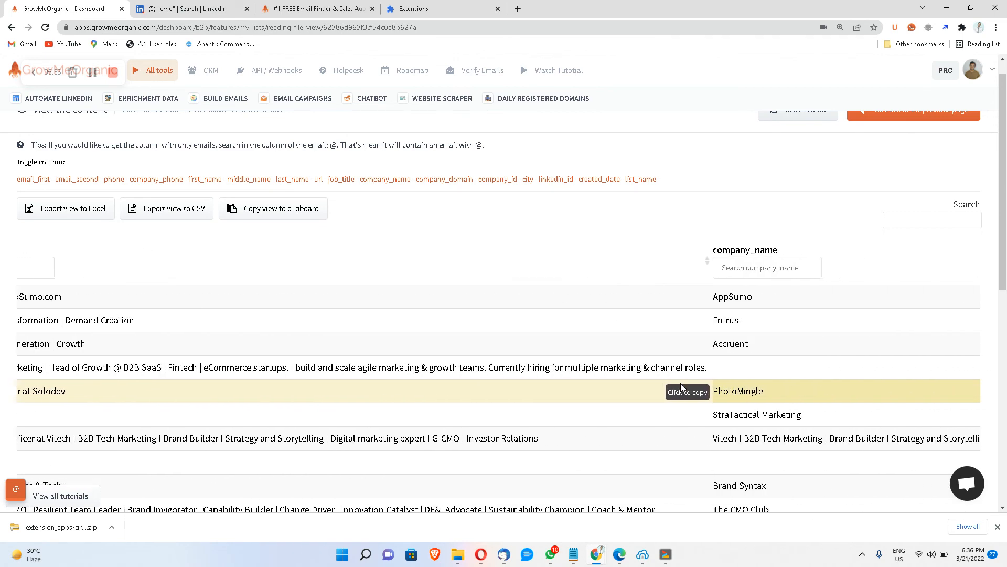